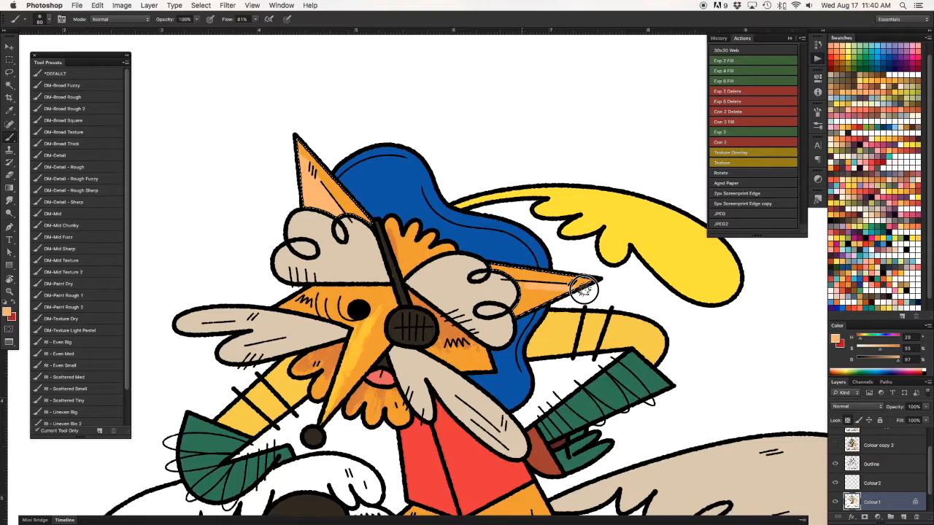
Select the DM-Broad Square brush preset to paint a white highlight on the cream tuft
{"action": "left_click", "coordinate": [63, 120]}
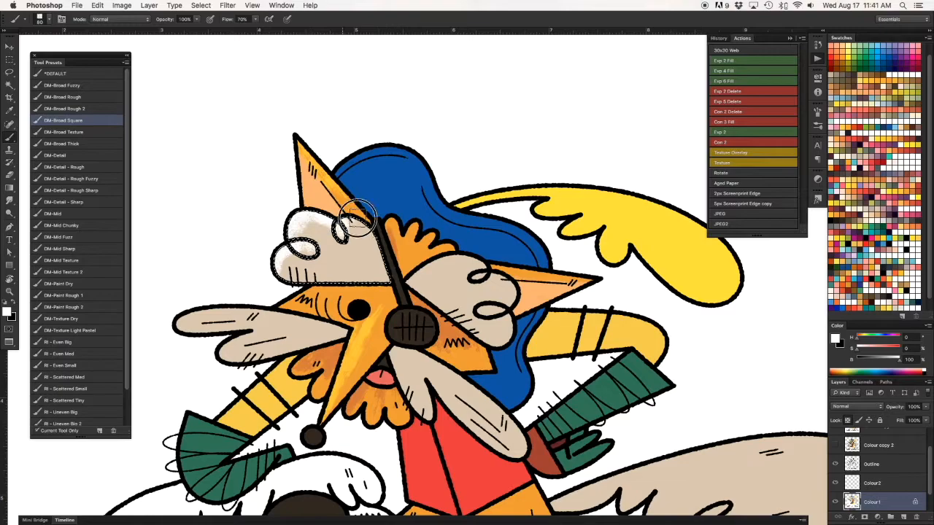